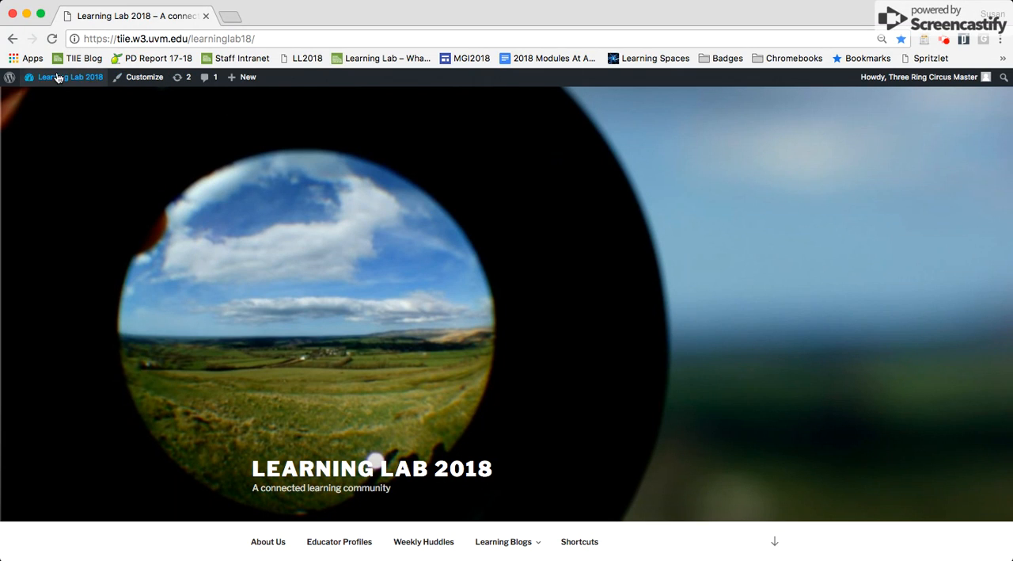
{"action": "mouse_move", "coordinate": [98, 85]}
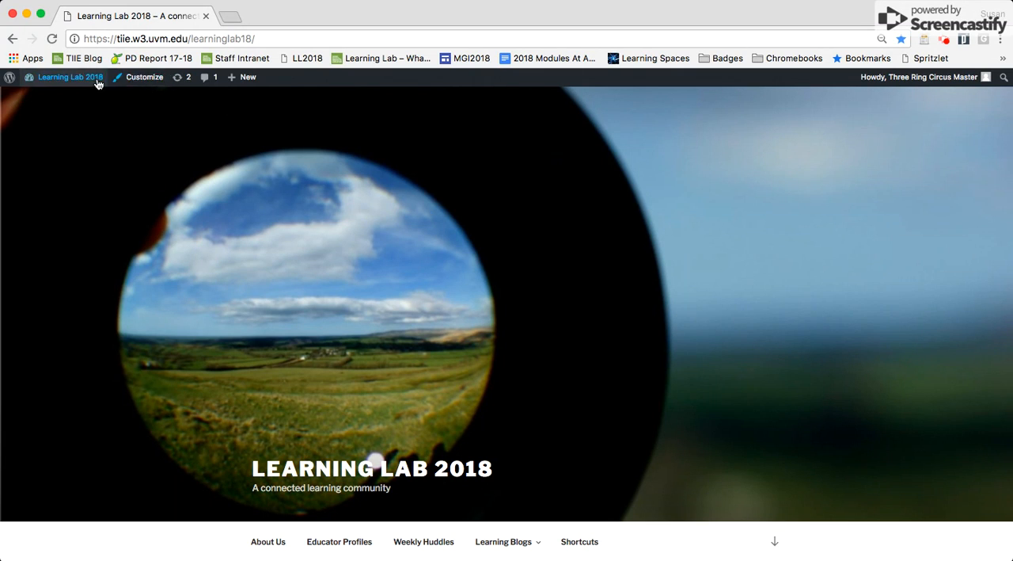
Show the Learning Lab 2018 admin shortcuts and the + New content menu
{"action": "left_click", "coordinate": [69, 77]}
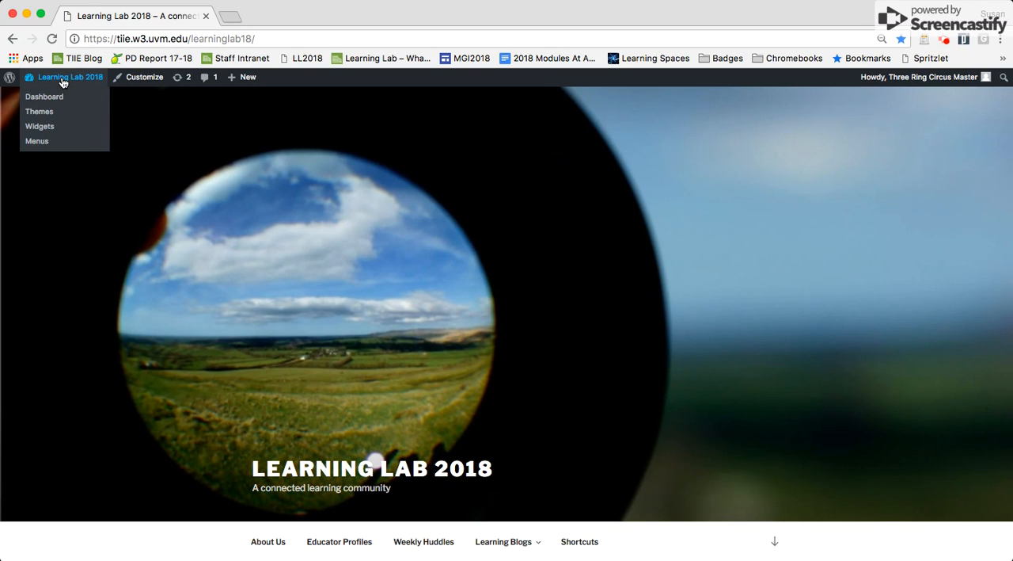
{"action": "left_click", "coordinate": [248, 77]}
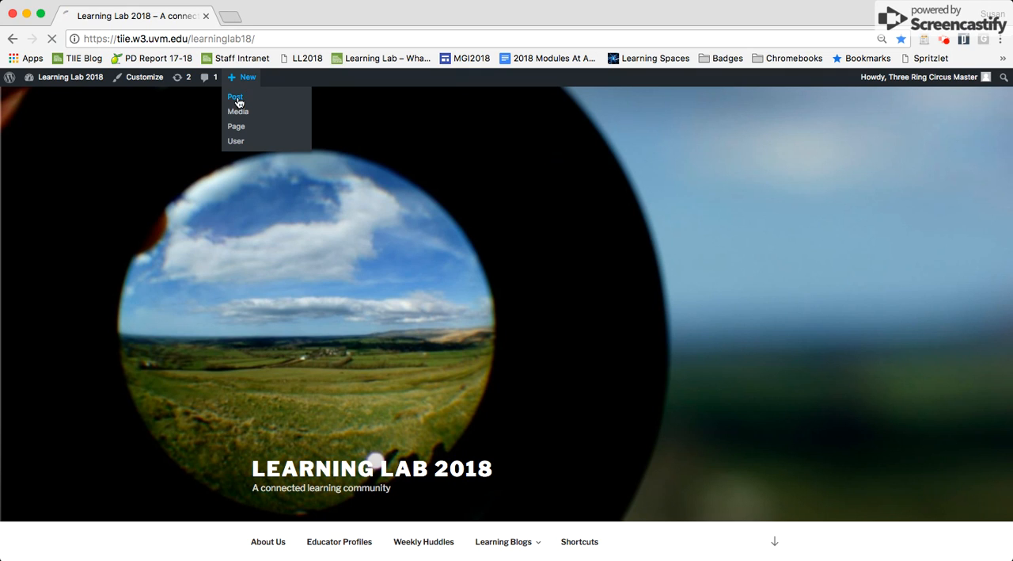
Start a new post and enter the title 'Who am i? -'
{"action": "left_click", "coordinate": [235, 96]}
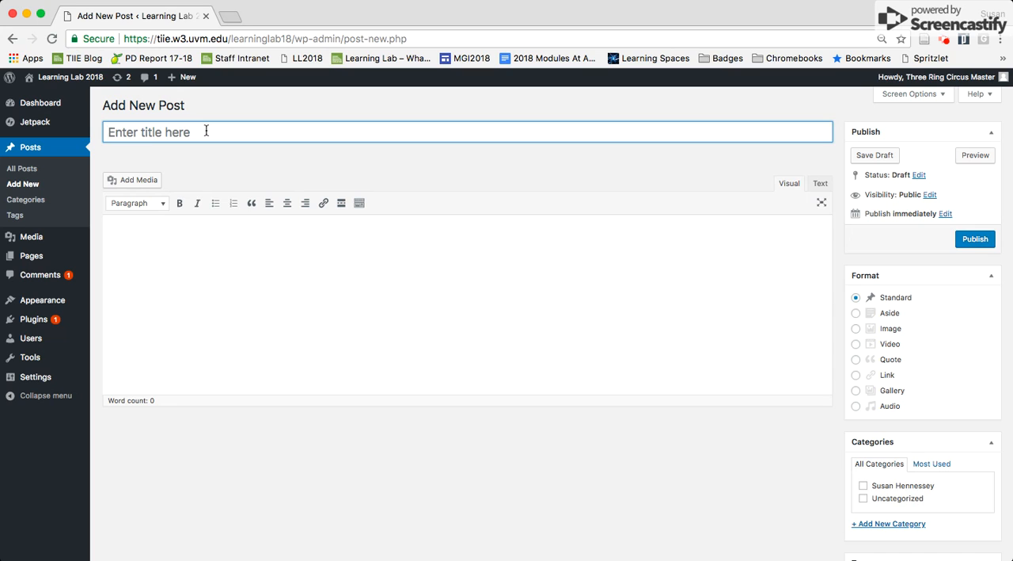
{"action": "type", "text": "Who am"}
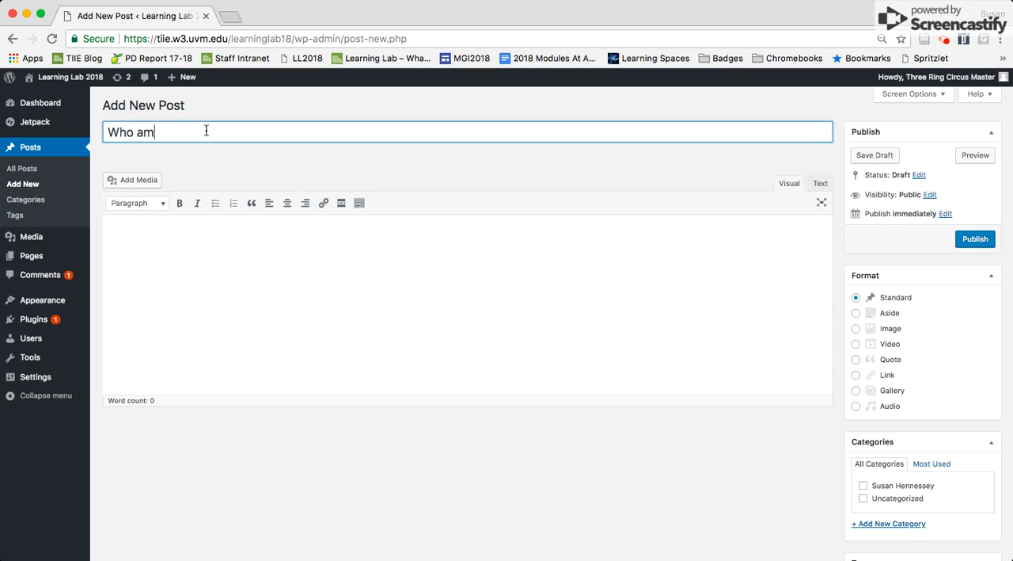
{"action": "type", "text": "i? -"}
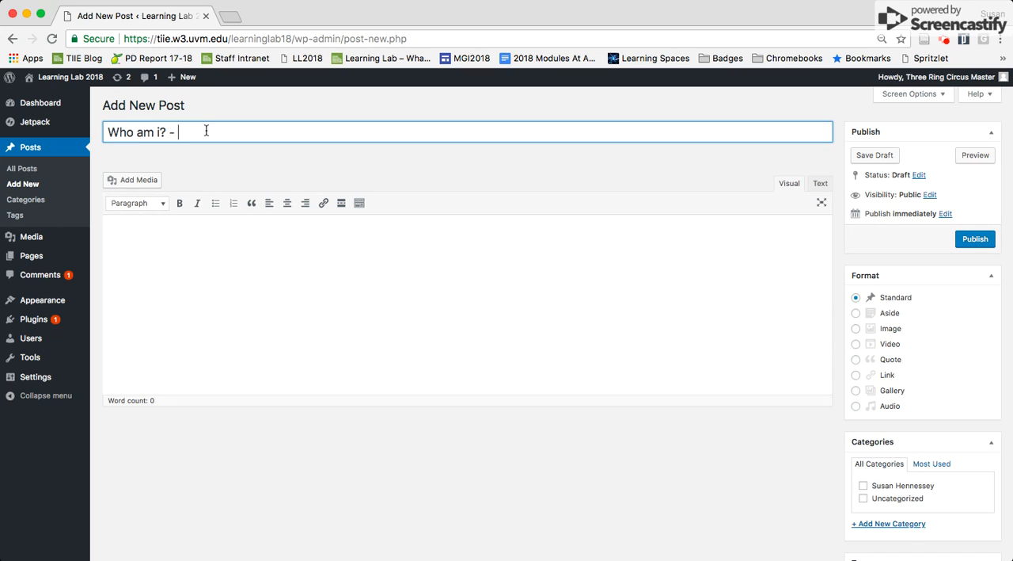
{"action": "mouse_move", "coordinate": [368, 182]}
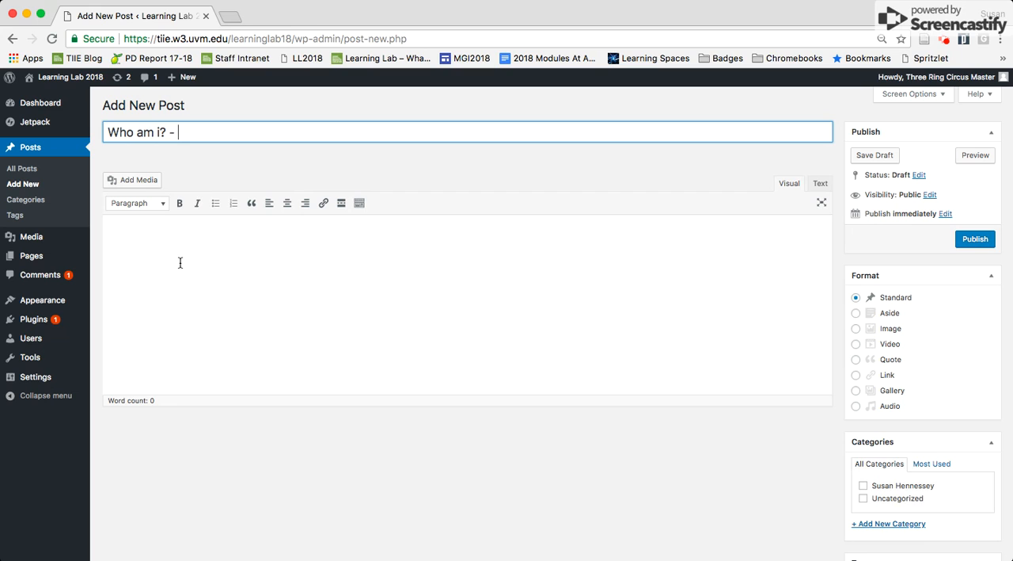
{"action": "mouse_move", "coordinate": [117, 179]}
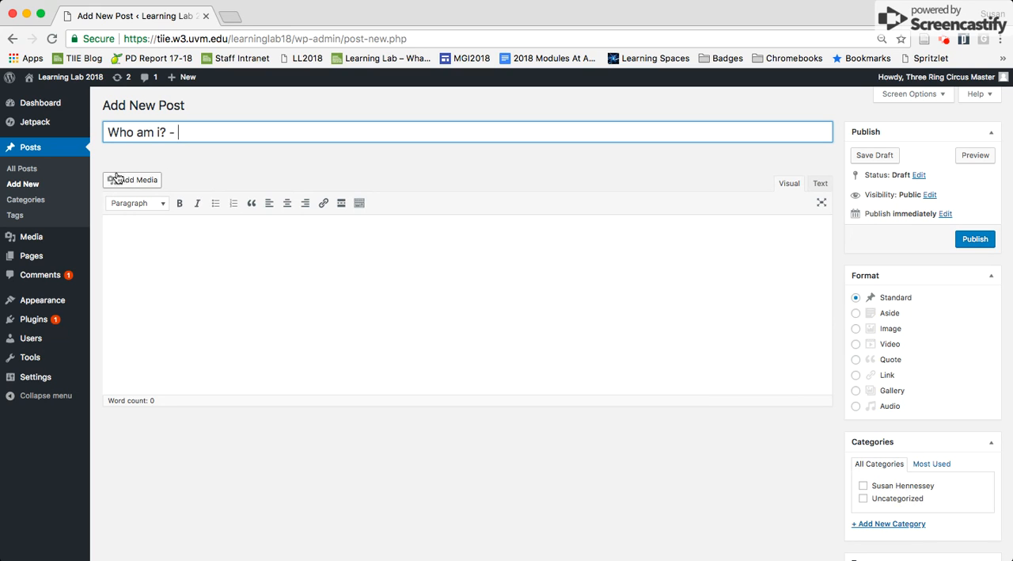
{"action": "mouse_move", "coordinate": [125, 182]}
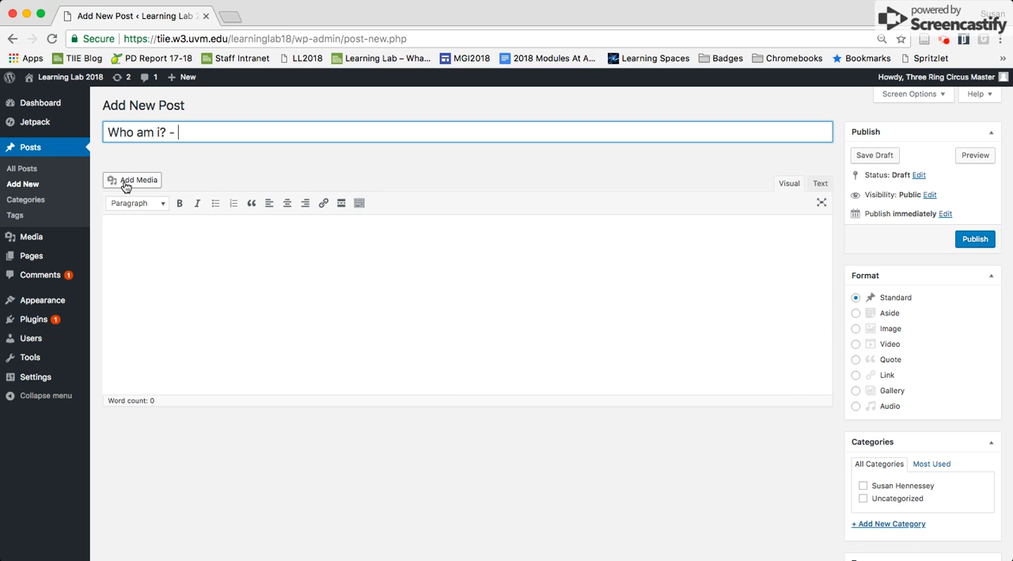
{"action": "mouse_move", "coordinate": [126, 183]}
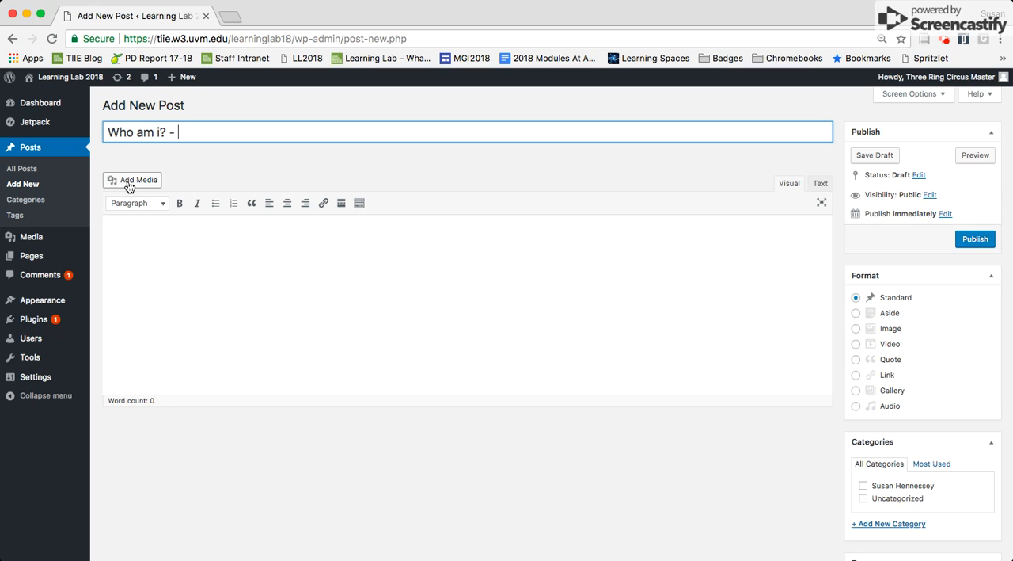
{"action": "mouse_move", "coordinate": [898, 148]}
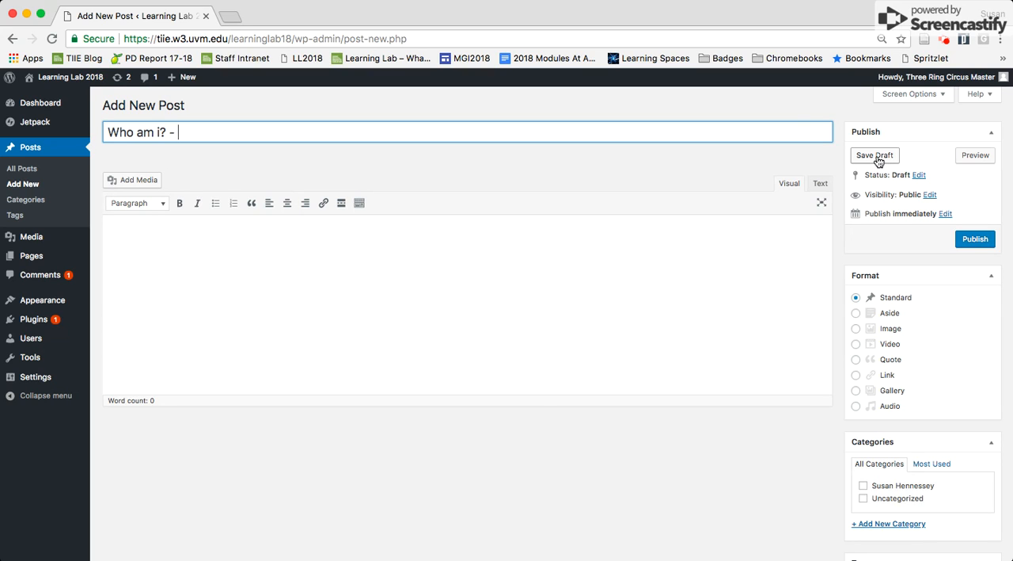
{"action": "mouse_move", "coordinate": [975, 238]}
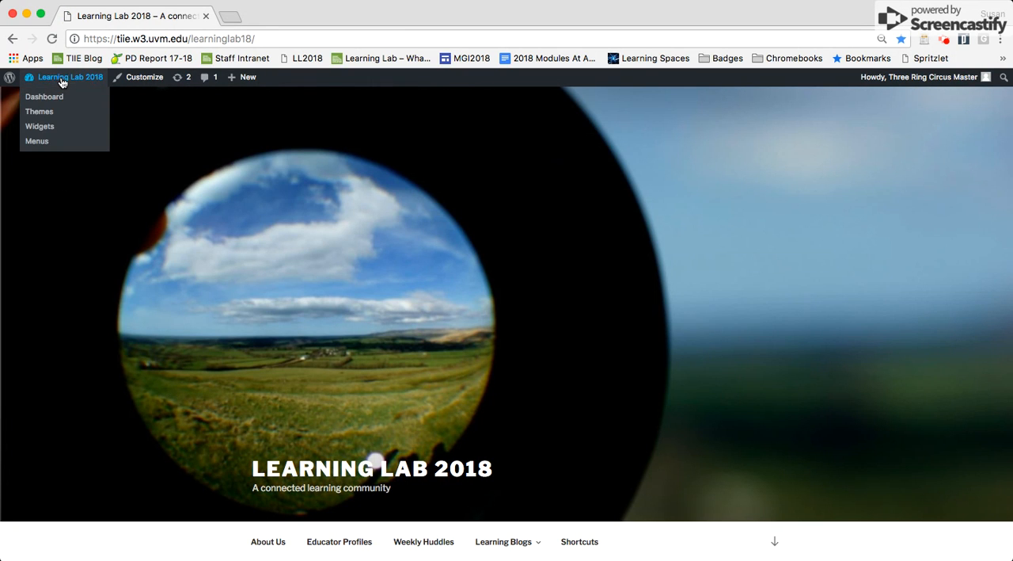
{"action": "scroll", "scroll_direction": "down", "scroll_amount": 3}
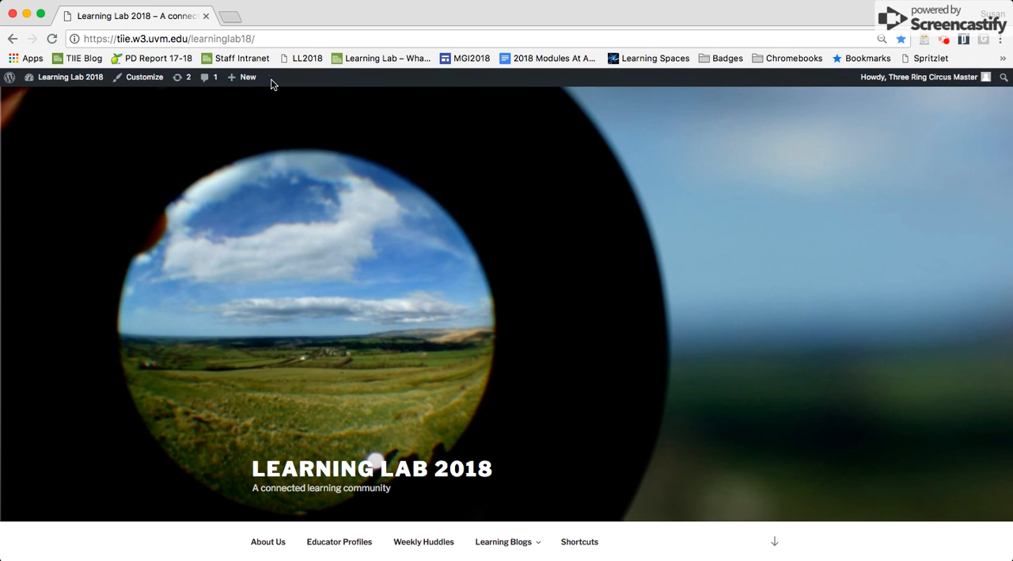
{"action": "left_click", "coordinate": [248, 77]}
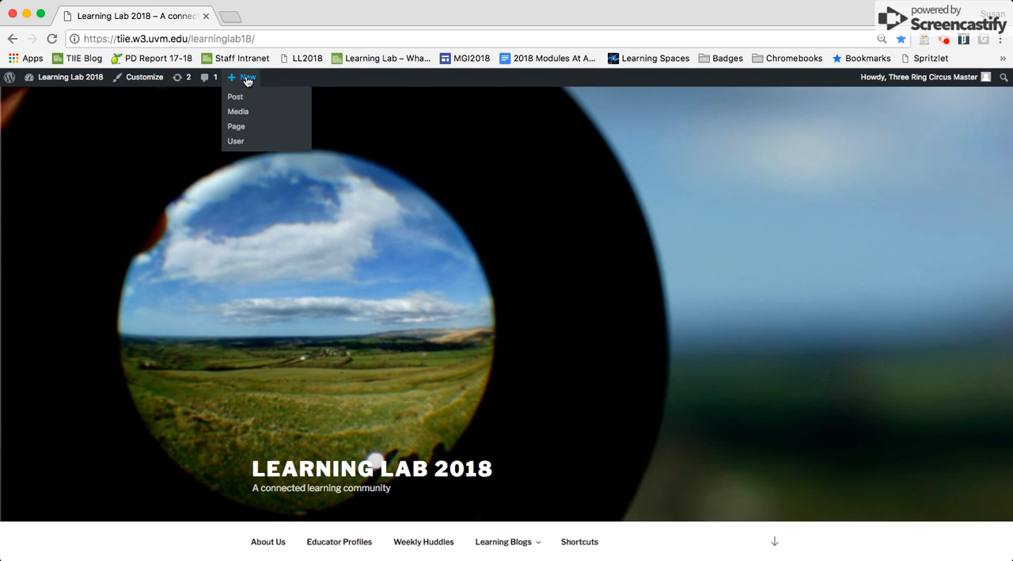
{"action": "mouse_move", "coordinate": [70, 76]}
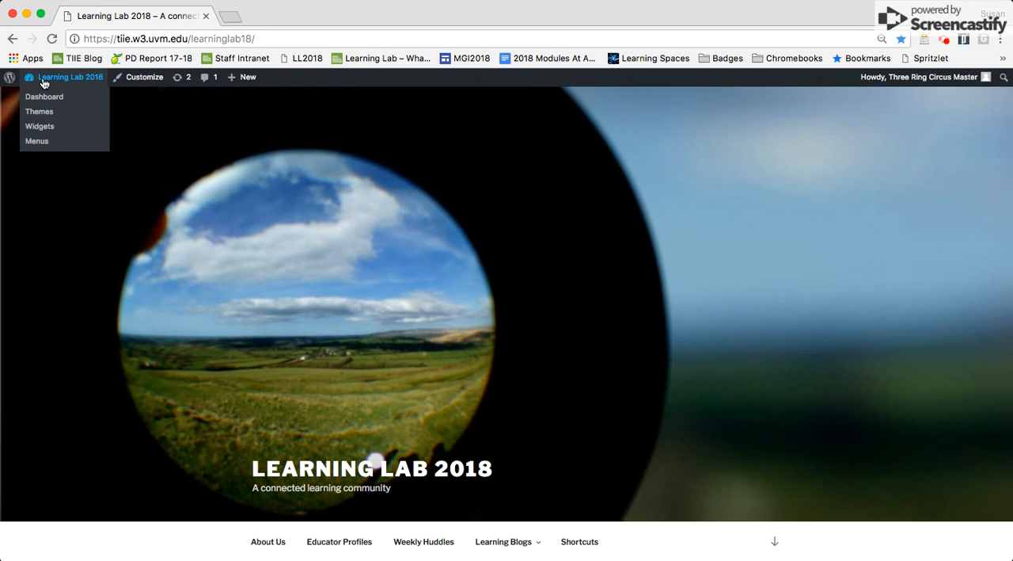
From the dashboard's All Posts list, open the 'Who am i?' draft in the editor
{"action": "left_click", "coordinate": [45, 96]}
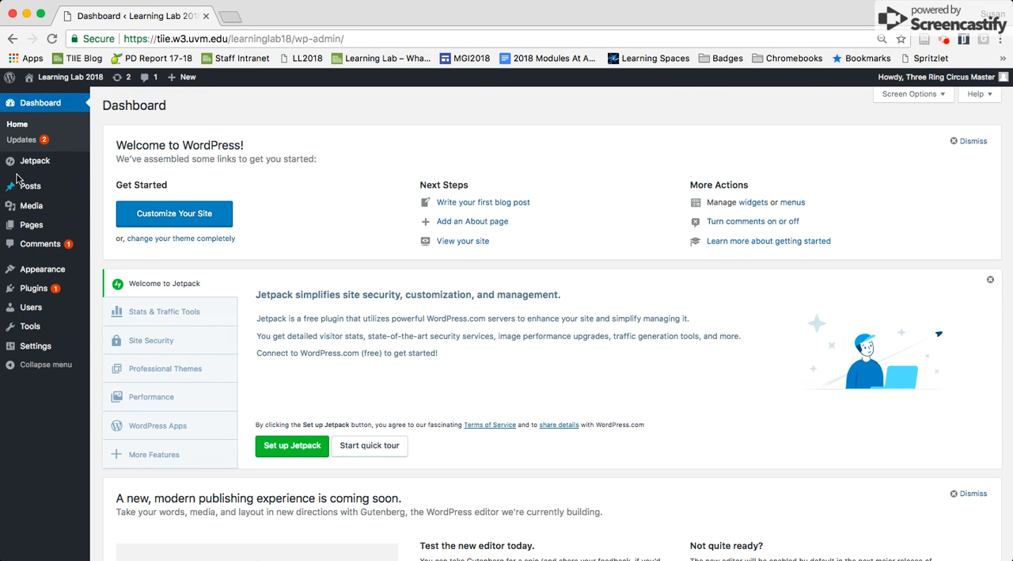
{"action": "mouse_move", "coordinate": [30, 185]}
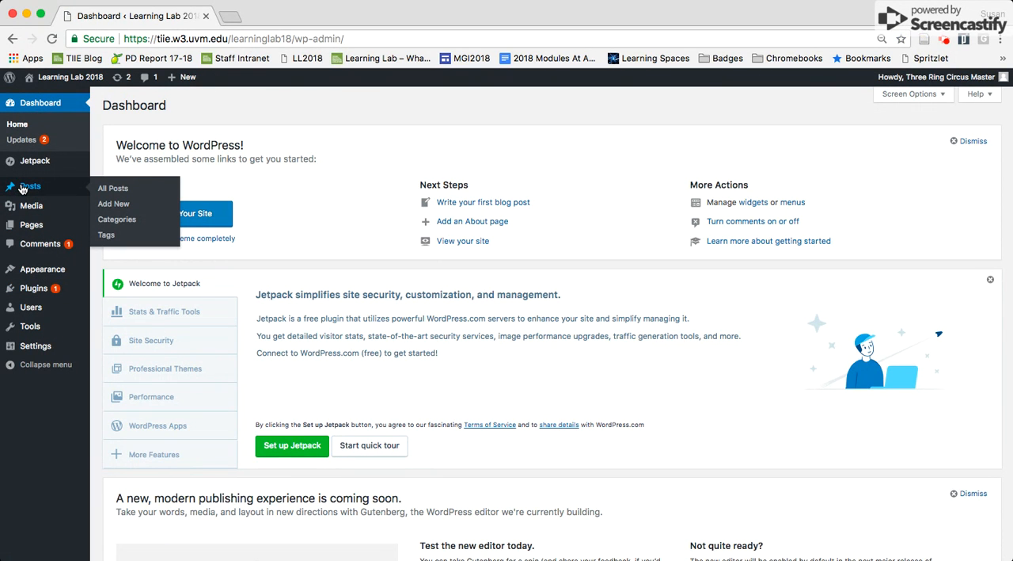
{"action": "left_click", "coordinate": [112, 187]}
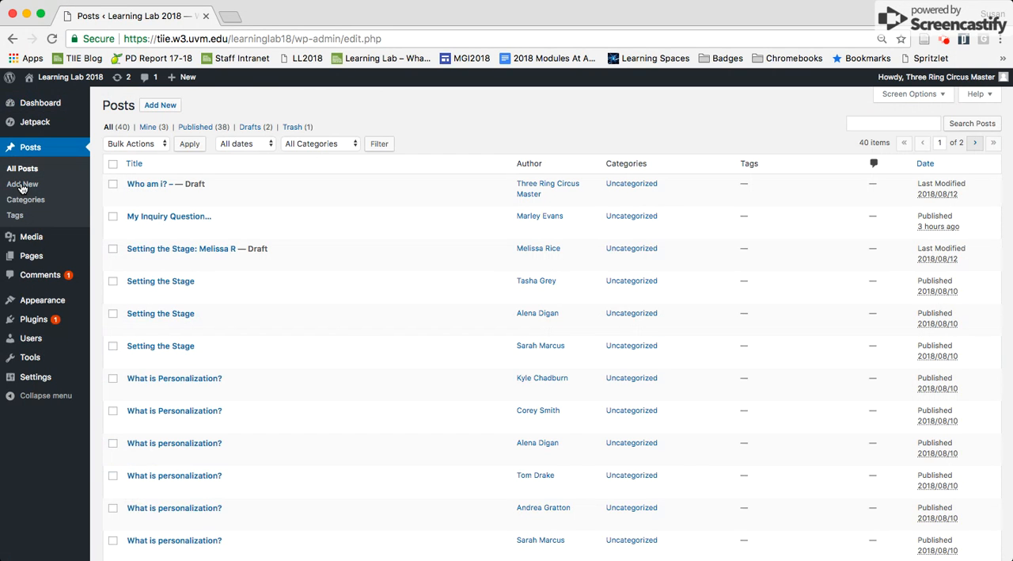
{"action": "mouse_move", "coordinate": [284, 392]}
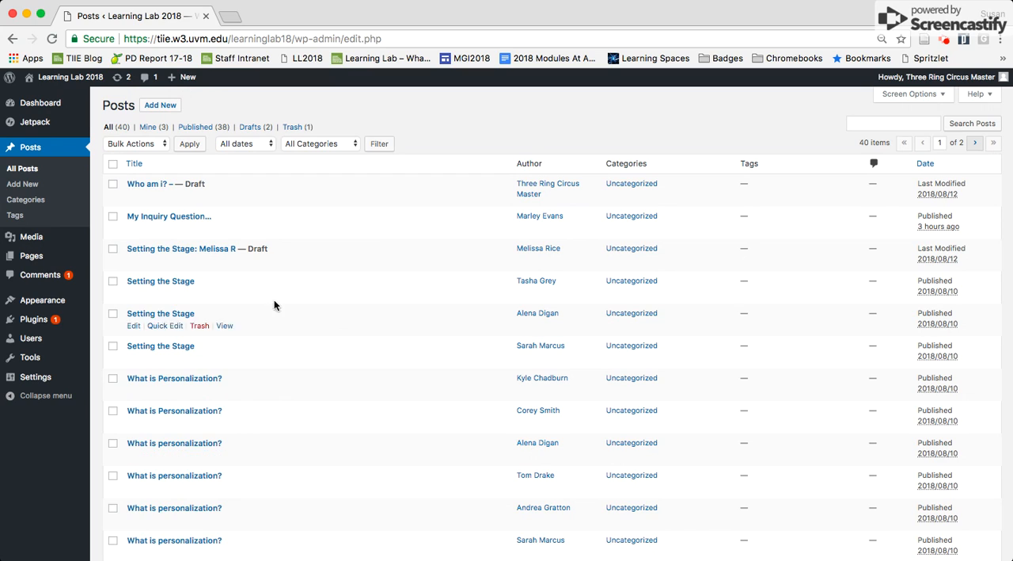
{"action": "mouse_move", "coordinate": [204, 183]}
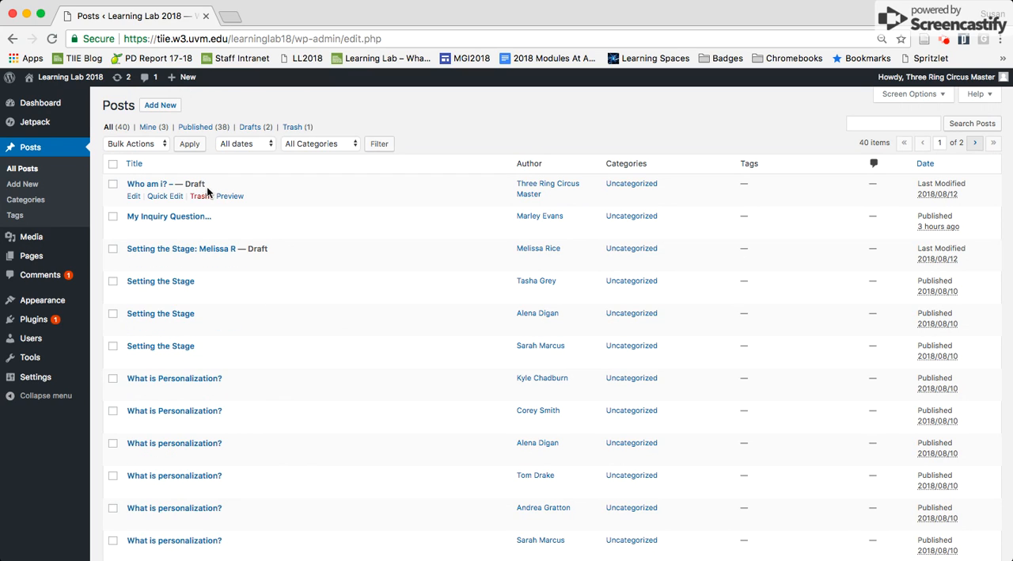
{"action": "mouse_move", "coordinate": [134, 200]}
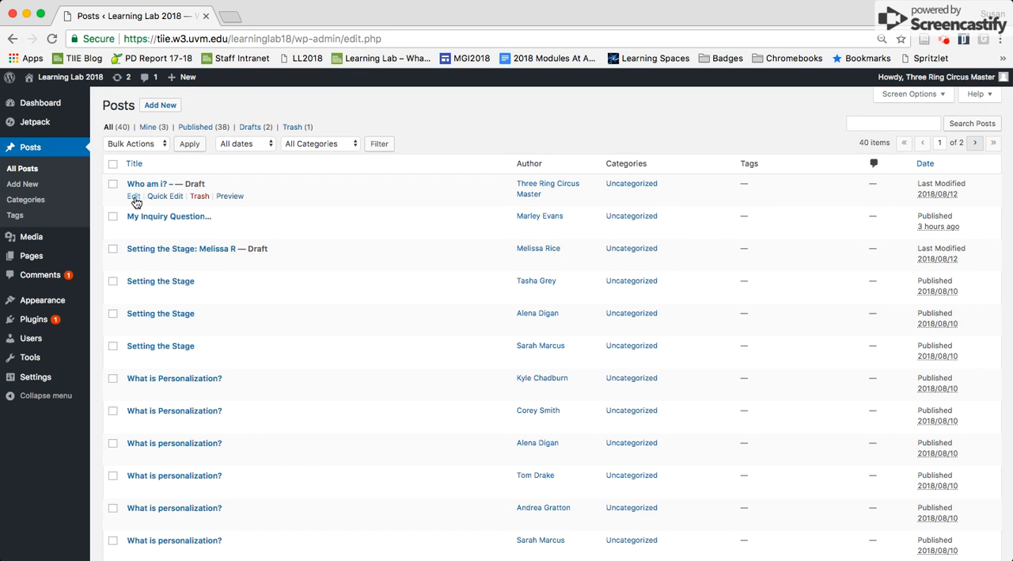
{"action": "left_click", "coordinate": [134, 196]}
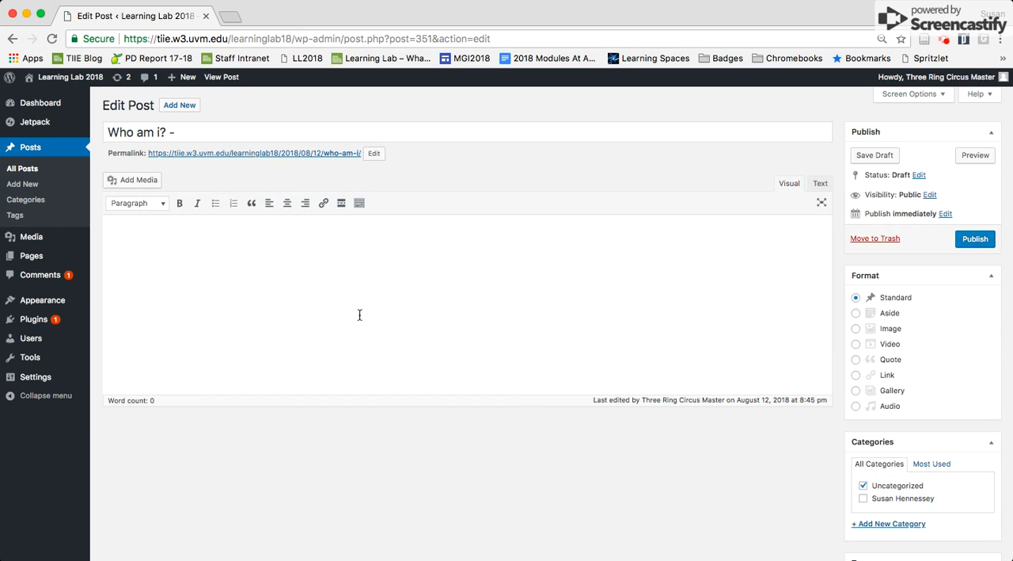
{"action": "mouse_move", "coordinate": [264, 91]}
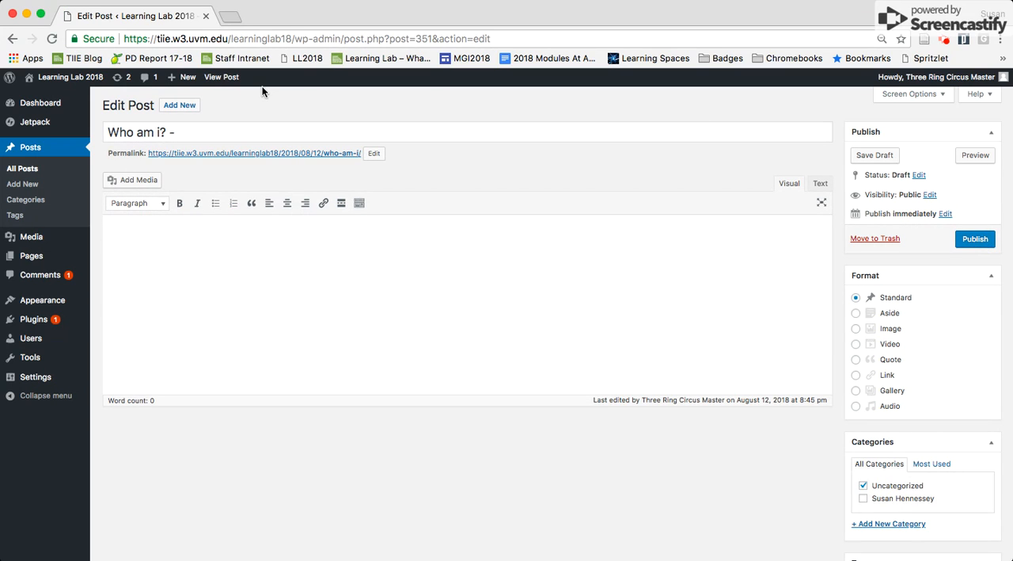
Visit the live site and open Tom's Blog from the Learning Blogs menu
{"action": "left_click", "coordinate": [70, 77]}
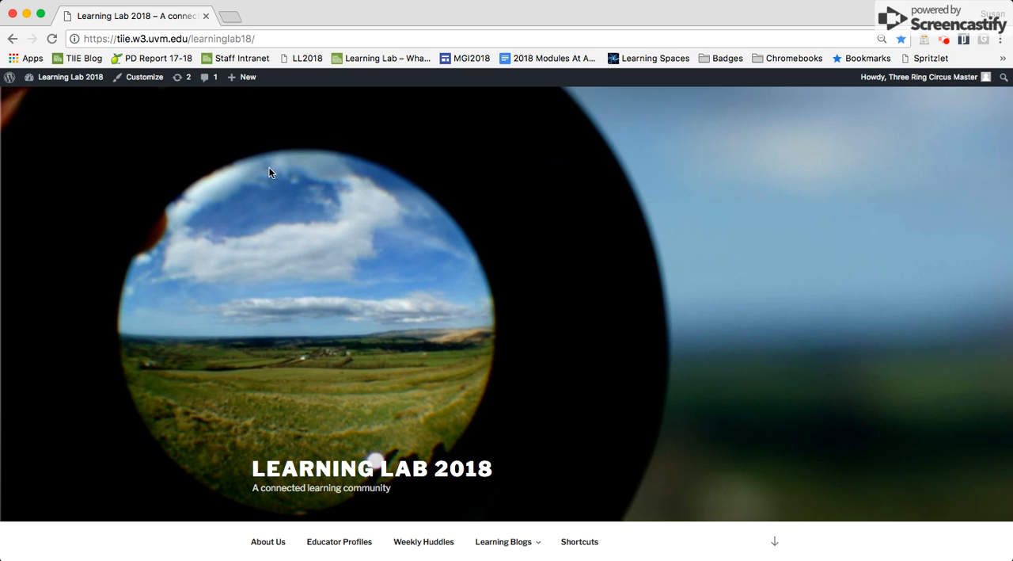
{"action": "scroll", "scroll_direction": "down", "scroll_amount": 3}
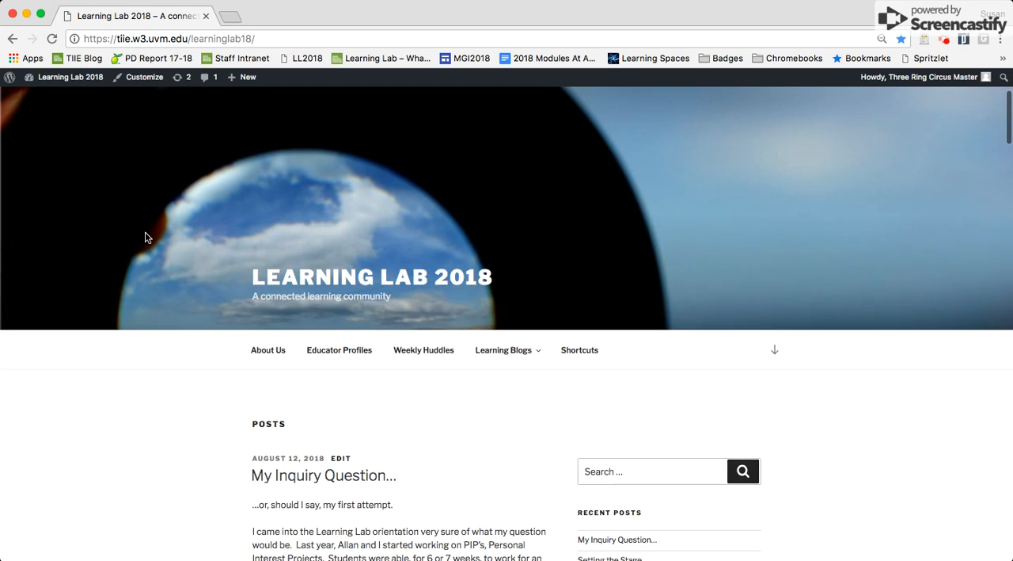
{"action": "left_click", "coordinate": [504, 349]}
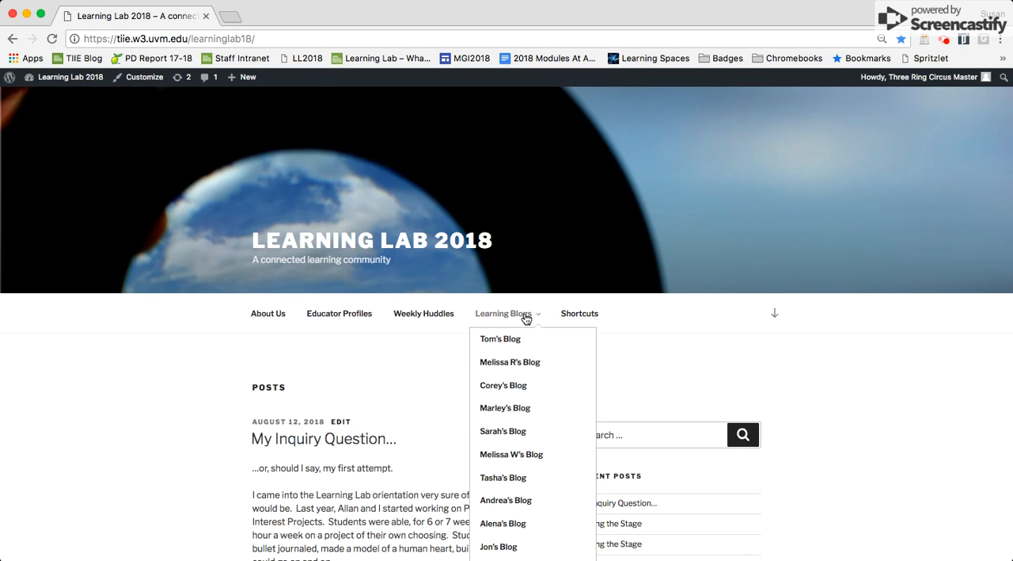
{"action": "mouse_move", "coordinate": [500, 338]}
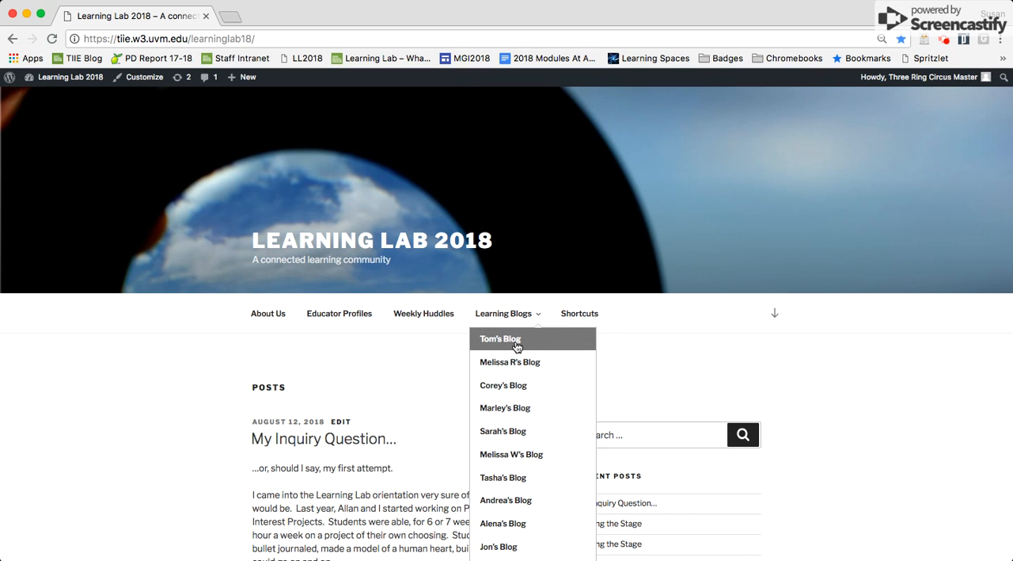
{"action": "left_click", "coordinate": [500, 338]}
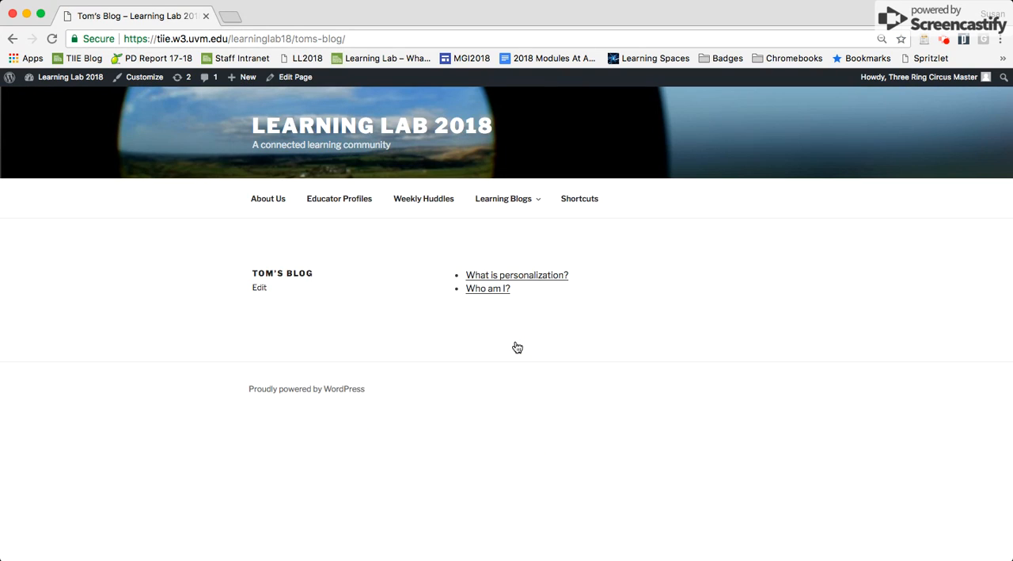
{"action": "scroll", "scroll_direction": "down", "scroll_amount": 3}
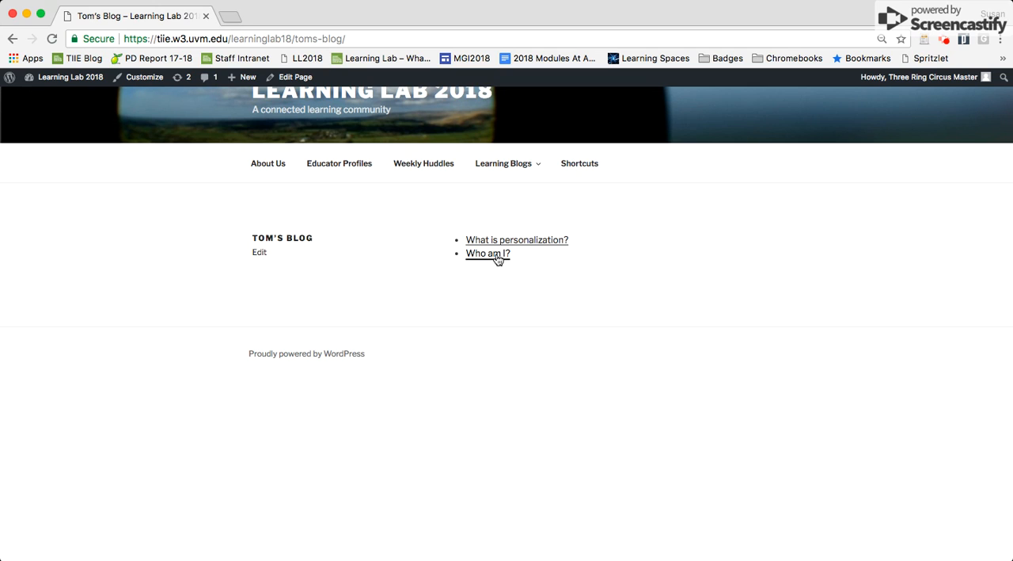
{"action": "left_click", "coordinate": [488, 253]}
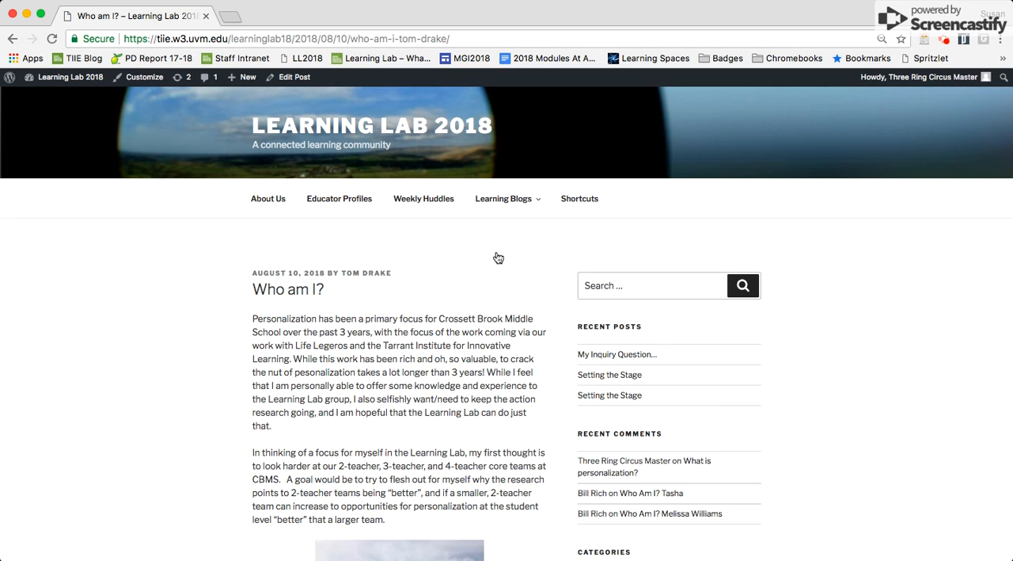
{"action": "scroll", "scroll_direction": "down", "scroll_amount": 3}
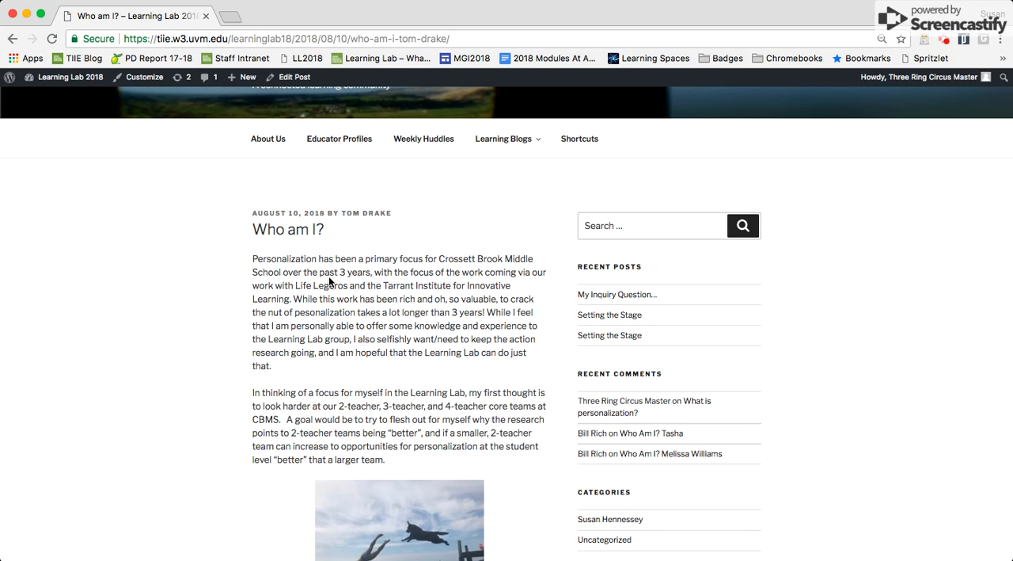
{"action": "mouse_move", "coordinate": [379, 295]}
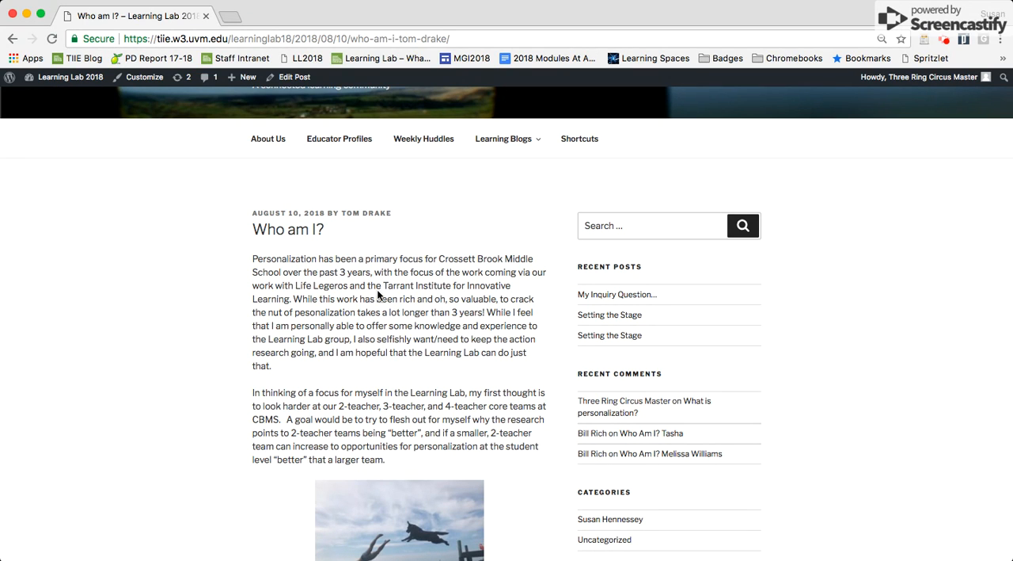
{"action": "scroll", "scroll_direction": "down", "scroll_amount": 3}
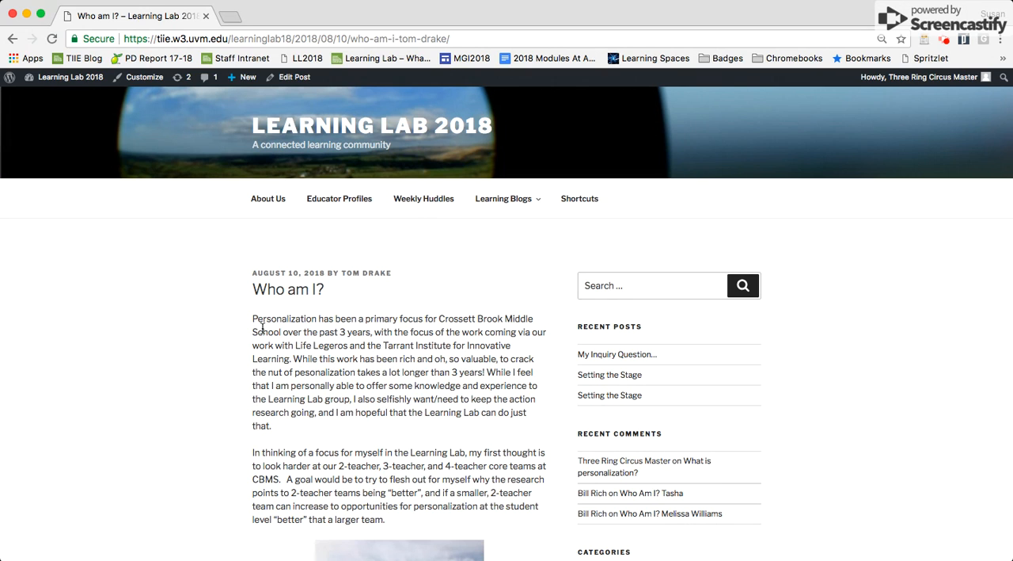
{"action": "scroll", "scroll_direction": "down", "scroll_amount": 3}
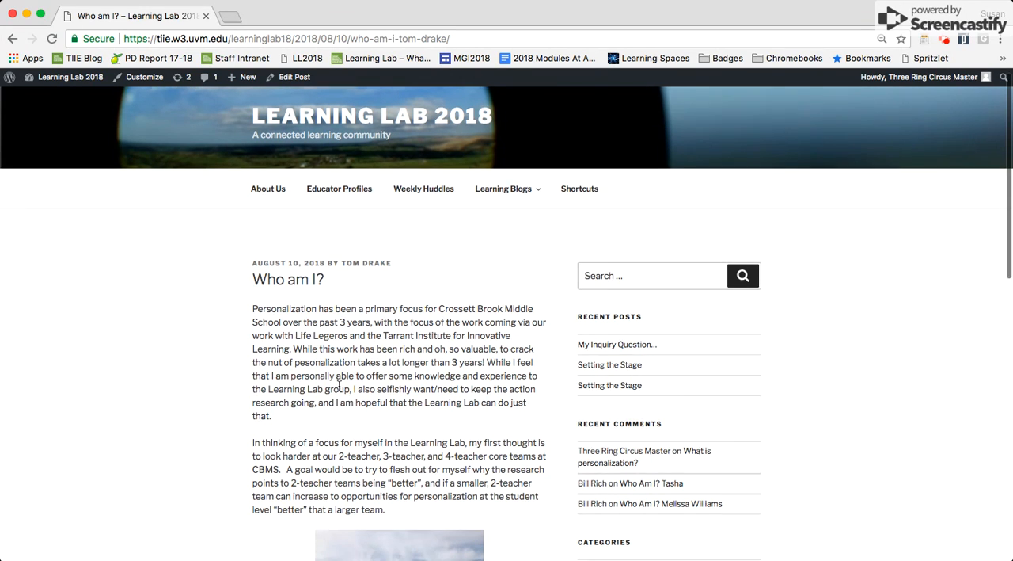
{"action": "scroll", "scroll_direction": "down", "scroll_amount": 3}
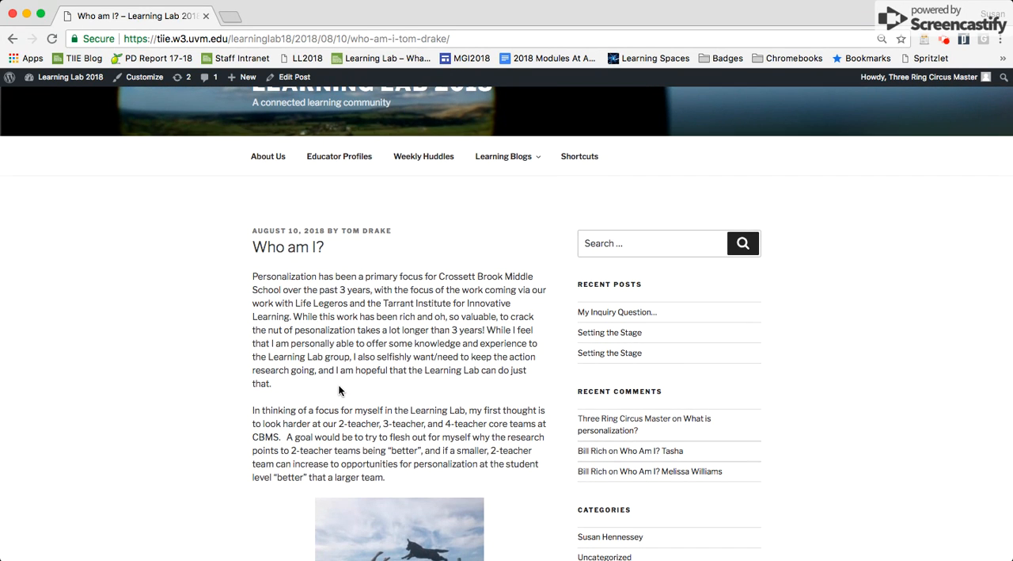
{"action": "mouse_move", "coordinate": [641, 543]}
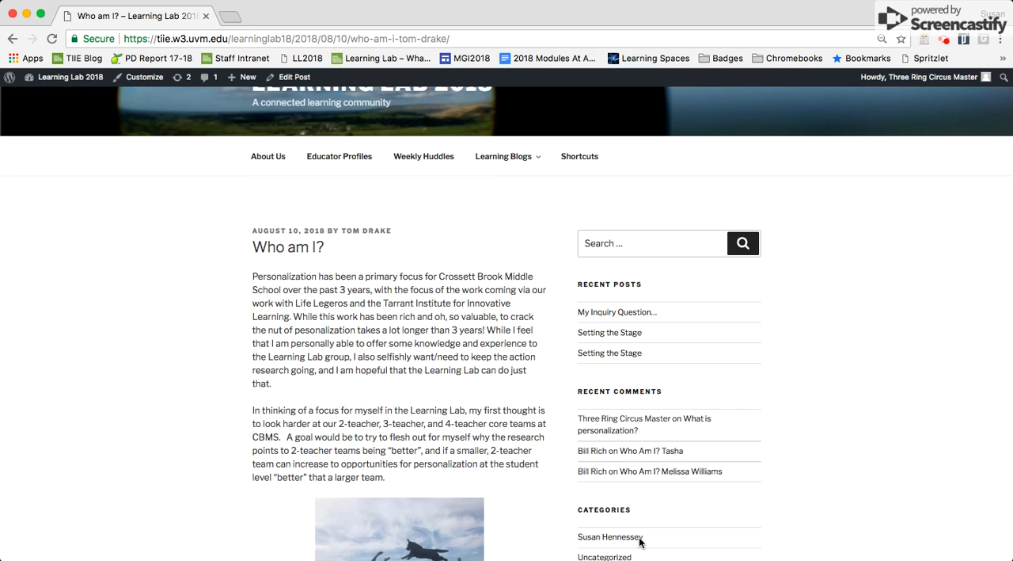